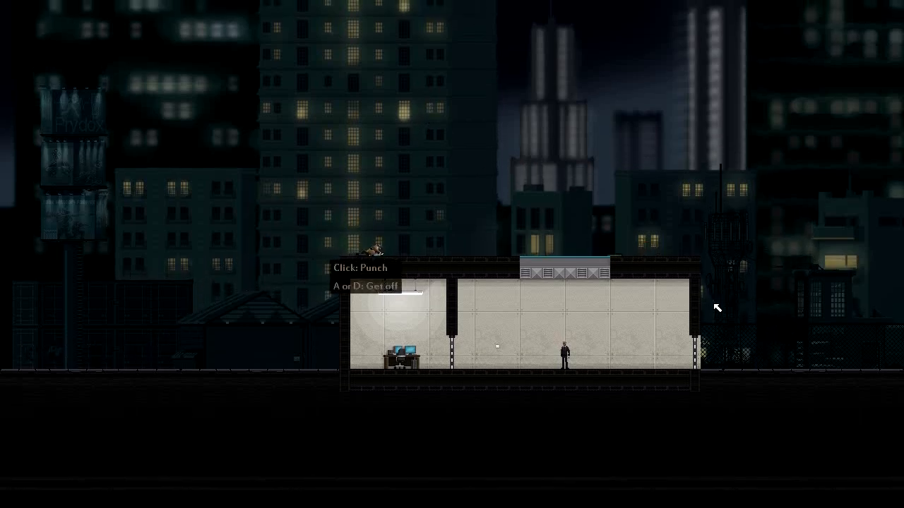
Leave playtesting and return to the Level Editor Test level in the editor
{"action": "left_click", "coordinate": [716, 308]}
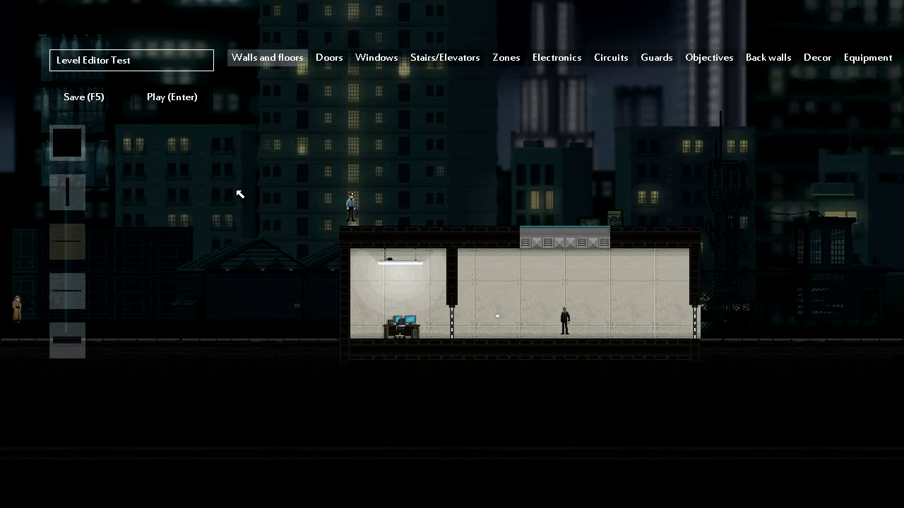
{"action": "mouse_move", "coordinate": [284, 202]}
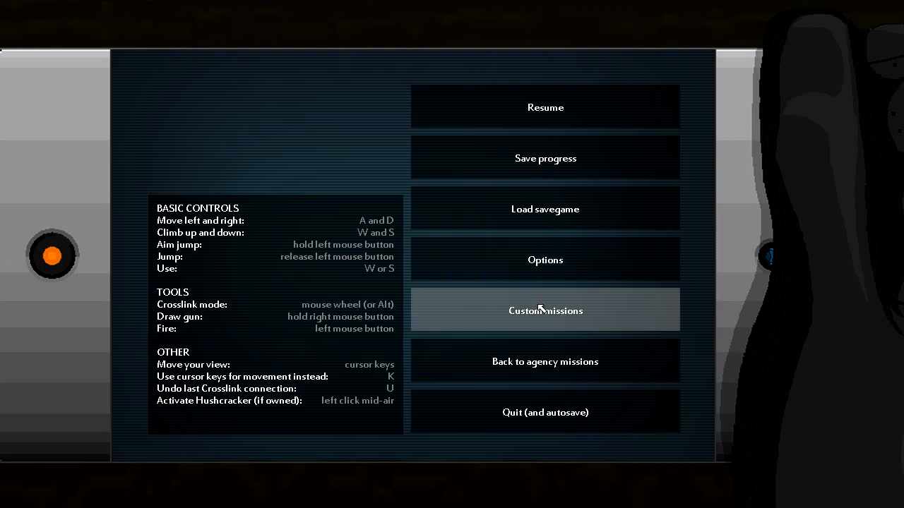
Start a new custom level and drag out a wide rectangular room with floor and ceiling
{"action": "left_click", "coordinate": [545, 311]}
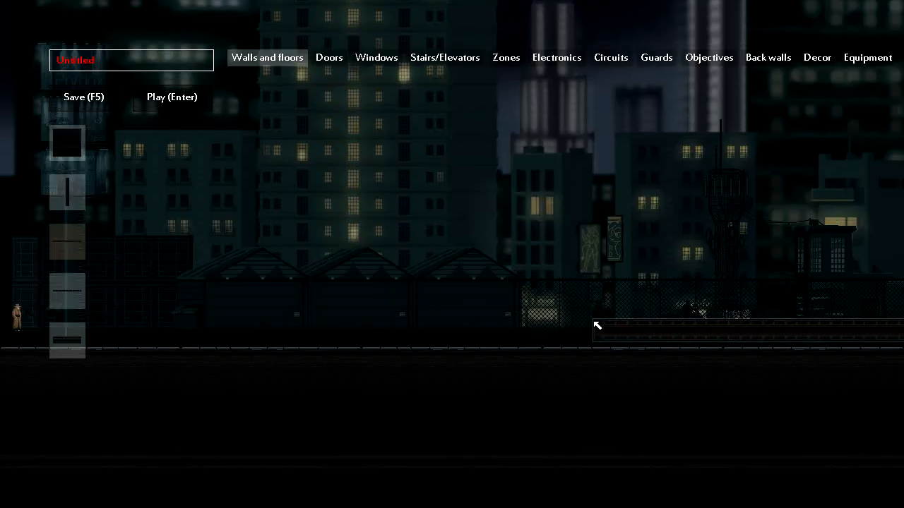
{"action": "left_click_drag", "start_coordinate": [597, 325], "coordinate": [335, 353]}
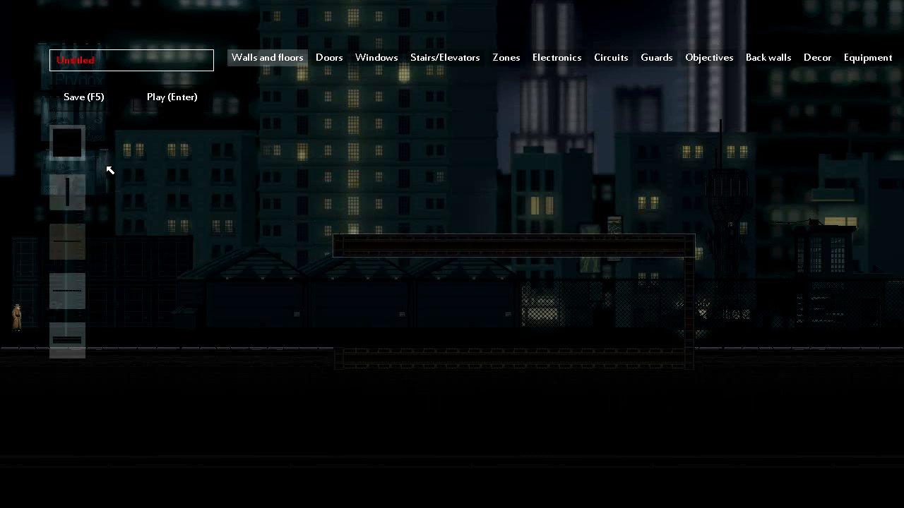
Add a left-wall door, a second storey with windows on both sides, and a roof slab
{"action": "left_click", "coordinate": [329, 57]}
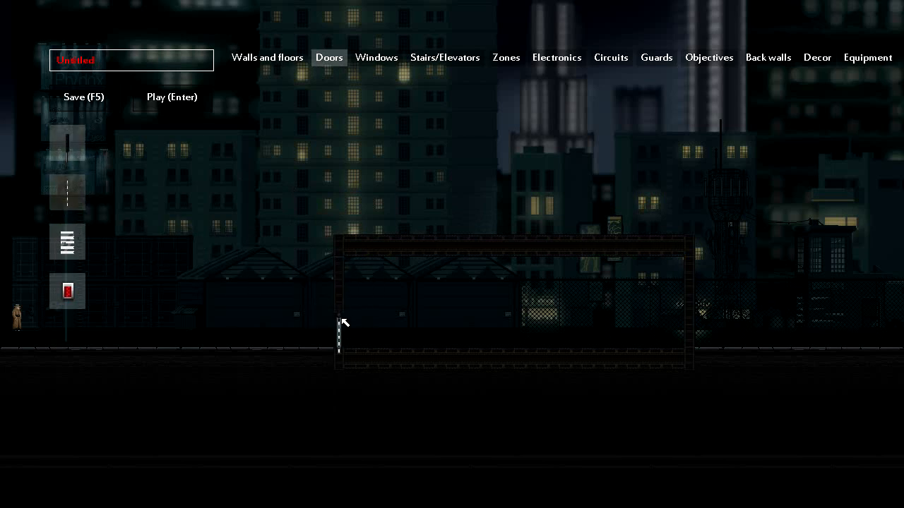
{"action": "left_click", "coordinate": [376, 57]}
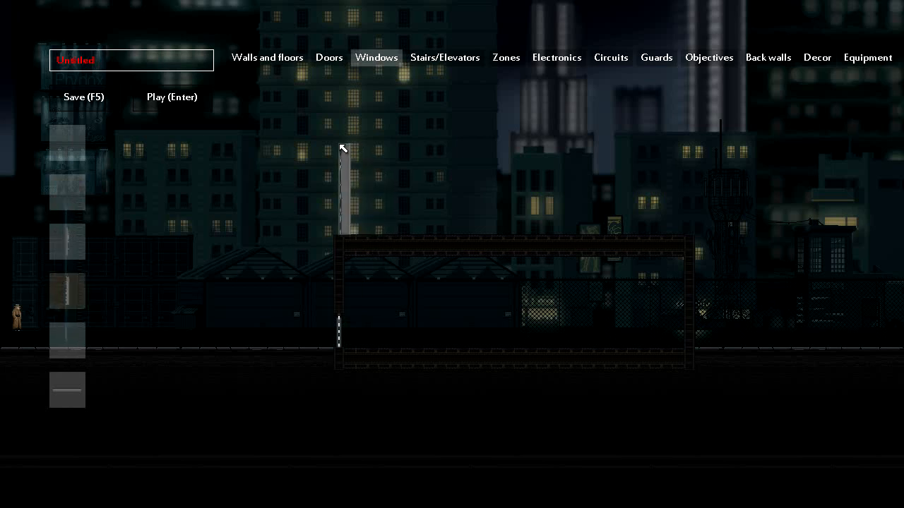
{"action": "mouse_move", "coordinate": [67, 240]}
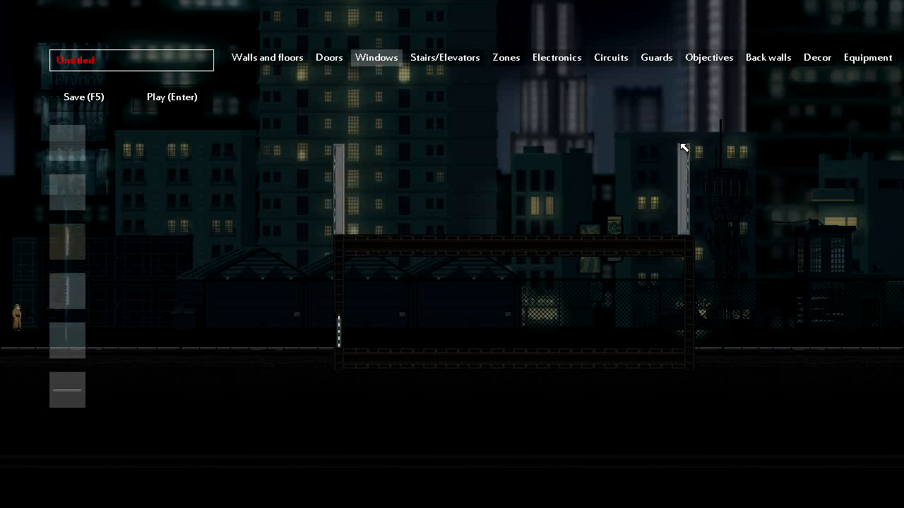
{"action": "left_click", "coordinate": [267, 57]}
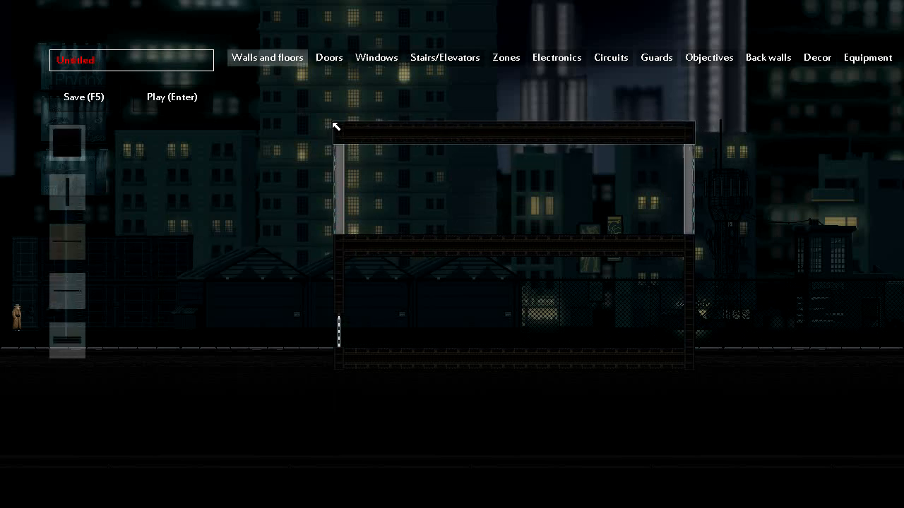
{"action": "left_click", "coordinate": [376, 57]}
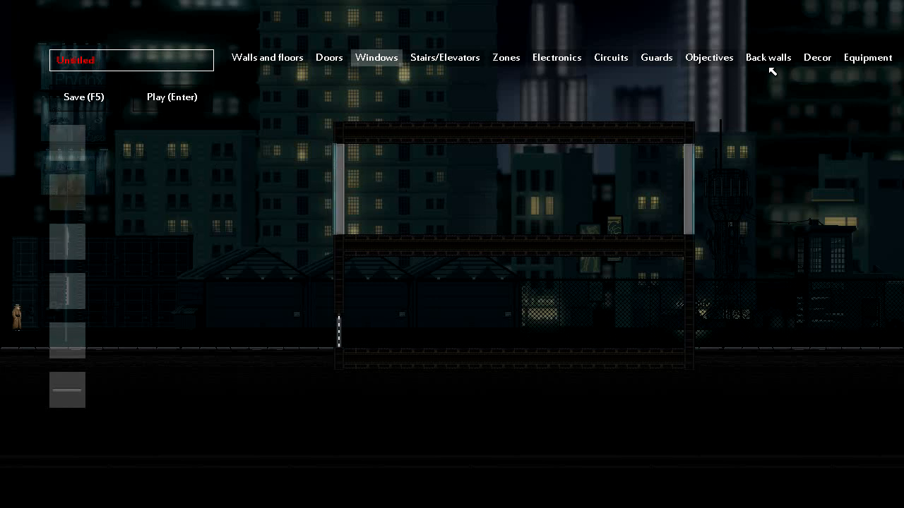
Fill both storeys with pale tiled back walls and place a computer desk downstairs
{"action": "left_click", "coordinate": [767, 57]}
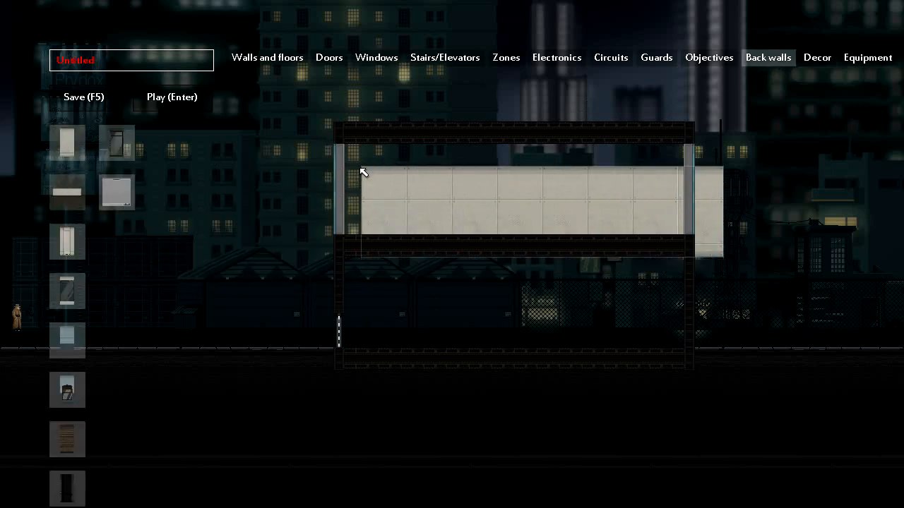
{"action": "left_click", "coordinate": [67, 192]}
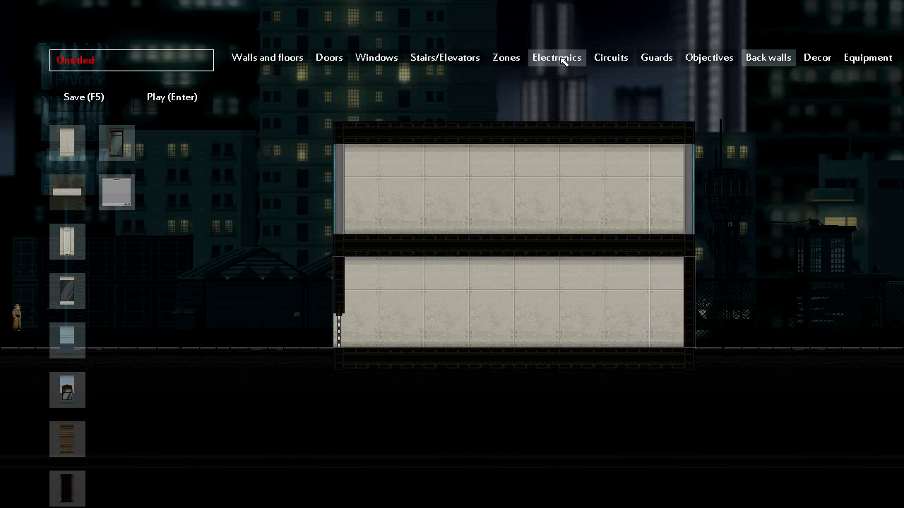
{"action": "left_click", "coordinate": [708, 57]}
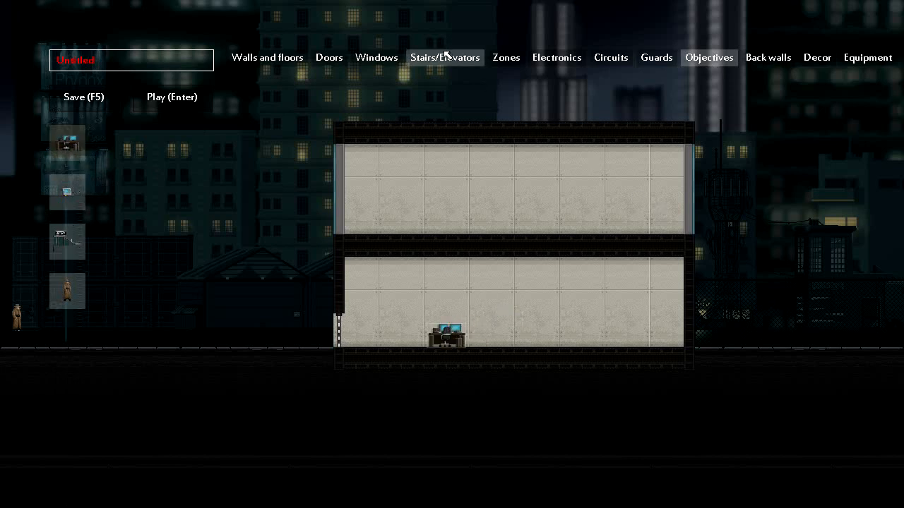
Place a ground-floor guard and matching stairwell doors on both floors at the right end
{"action": "left_click", "coordinate": [655, 57]}
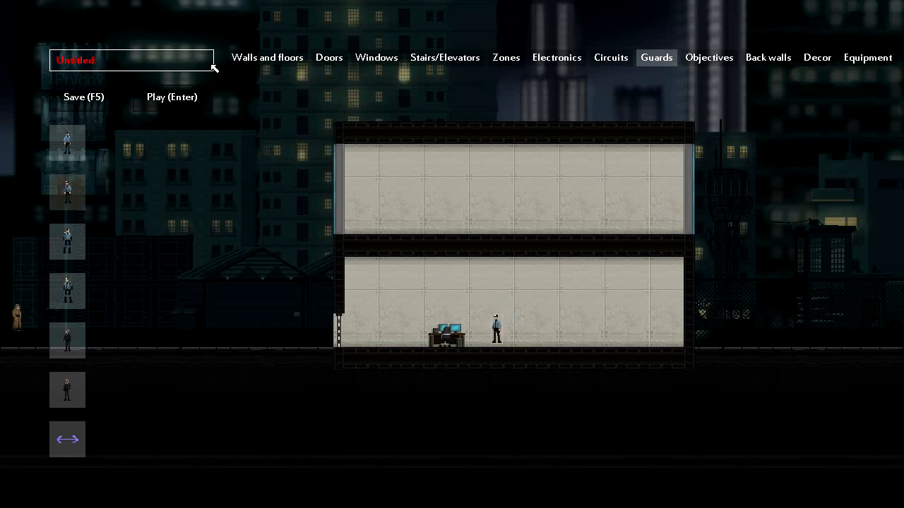
{"action": "left_click", "coordinate": [444, 57]}
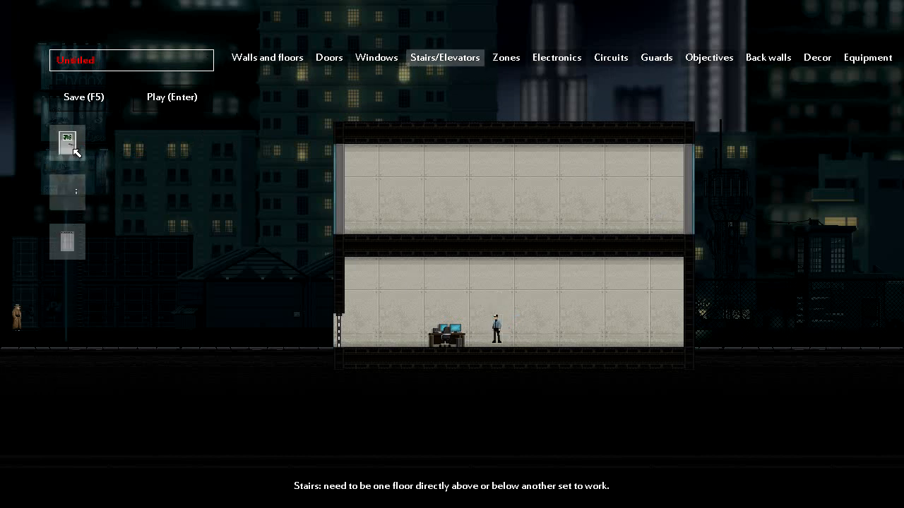
{"action": "left_click", "coordinate": [625, 211]}
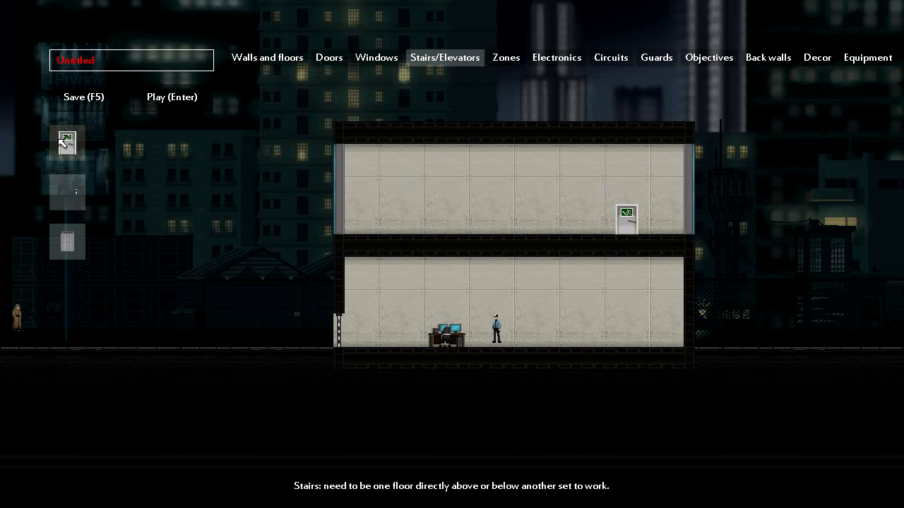
{"action": "left_click", "coordinate": [627, 328]}
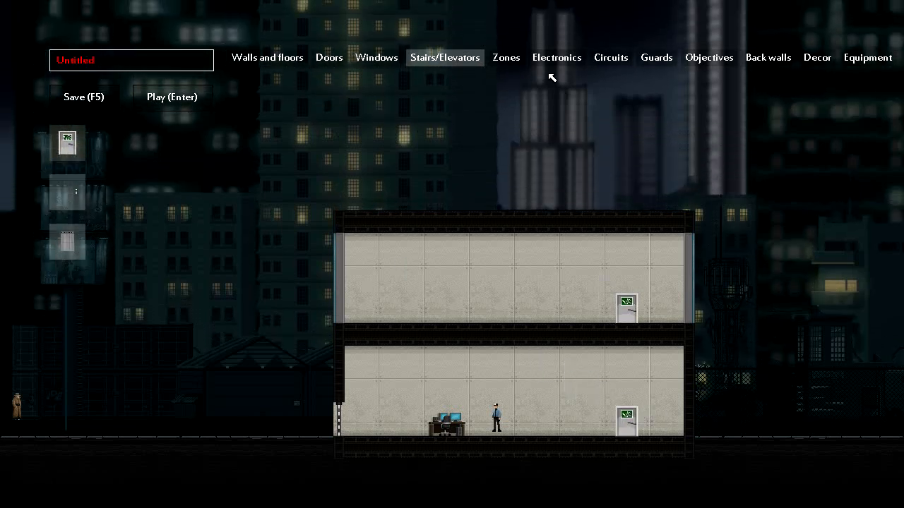
Place a metal detector on the upper floor and mark a zone outside the building's left side
{"action": "left_click", "coordinate": [557, 57]}
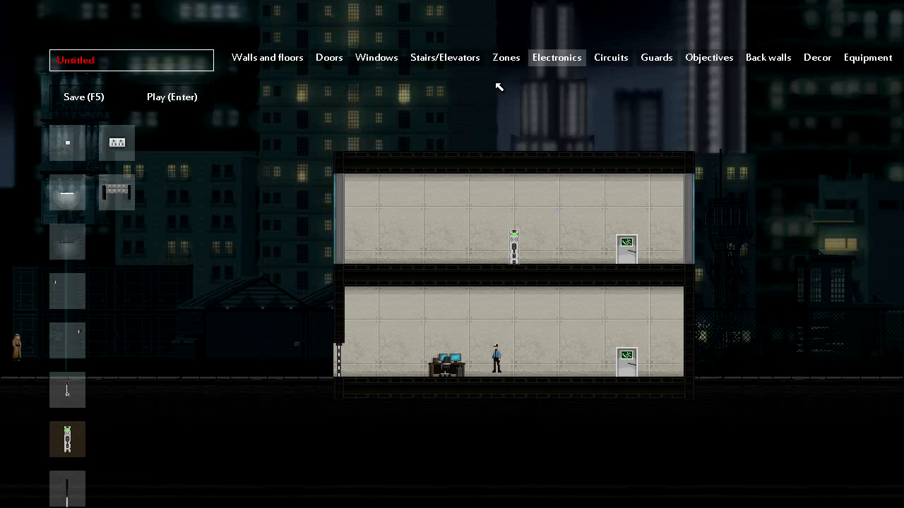
{"action": "left_click", "coordinate": [505, 57]}
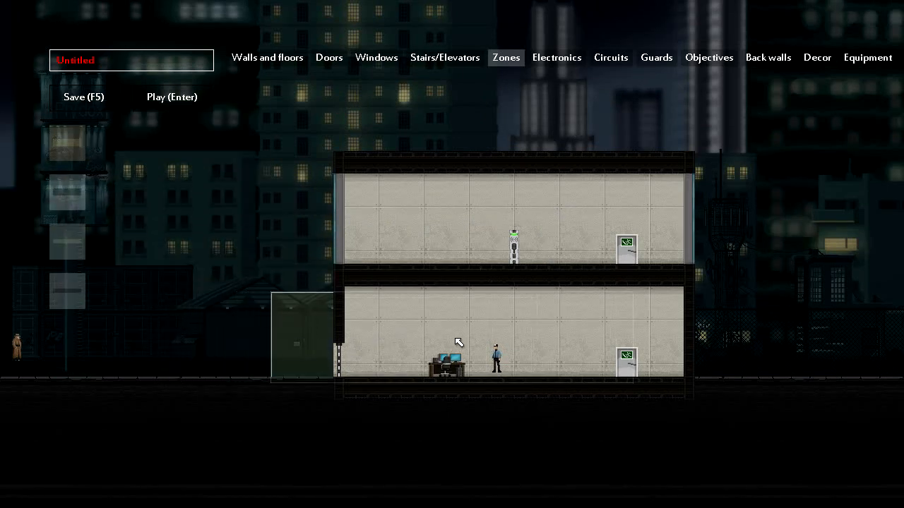
{"action": "mouse_move", "coordinate": [516, 336]}
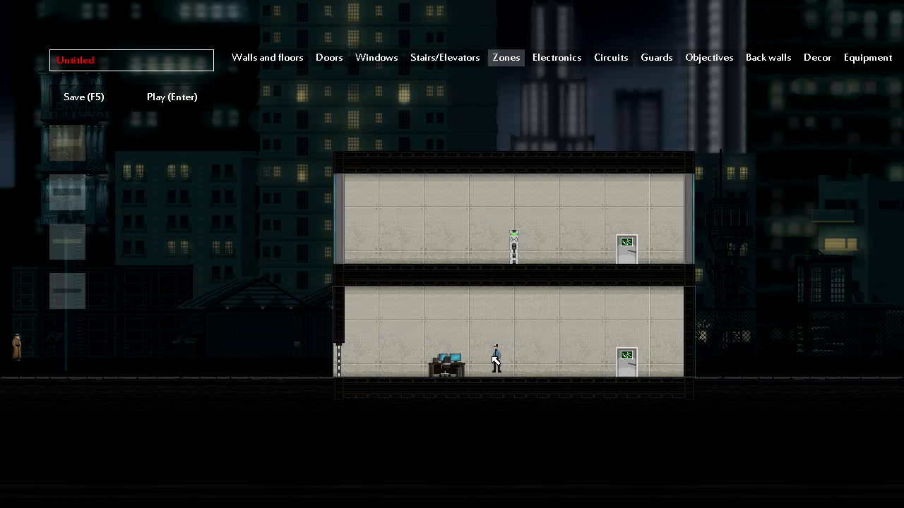
{"action": "mouse_move", "coordinate": [841, 262]}
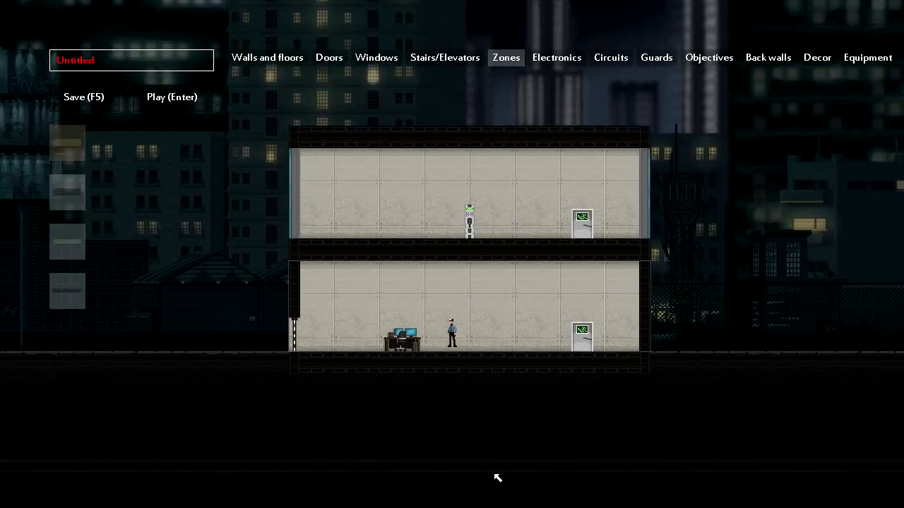
{"action": "mouse_move", "coordinate": [546, 418]}
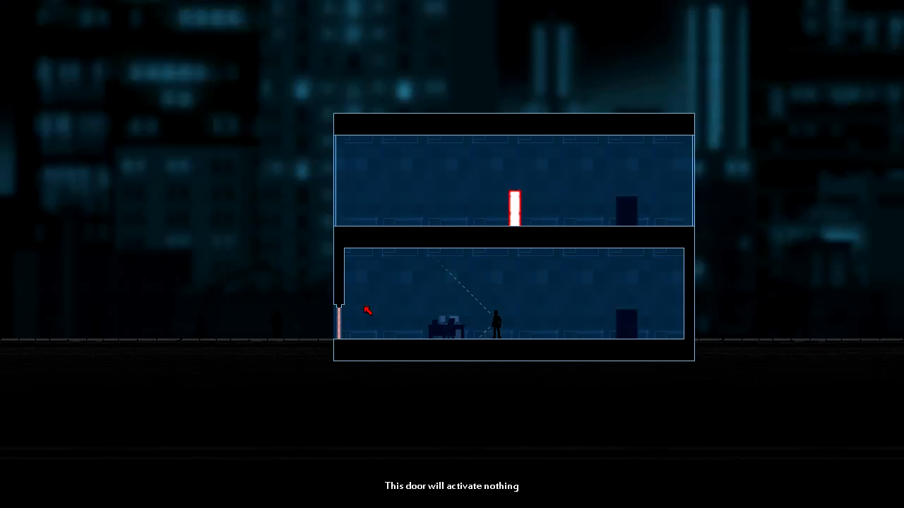
{"action": "mouse_move", "coordinate": [475, 304]}
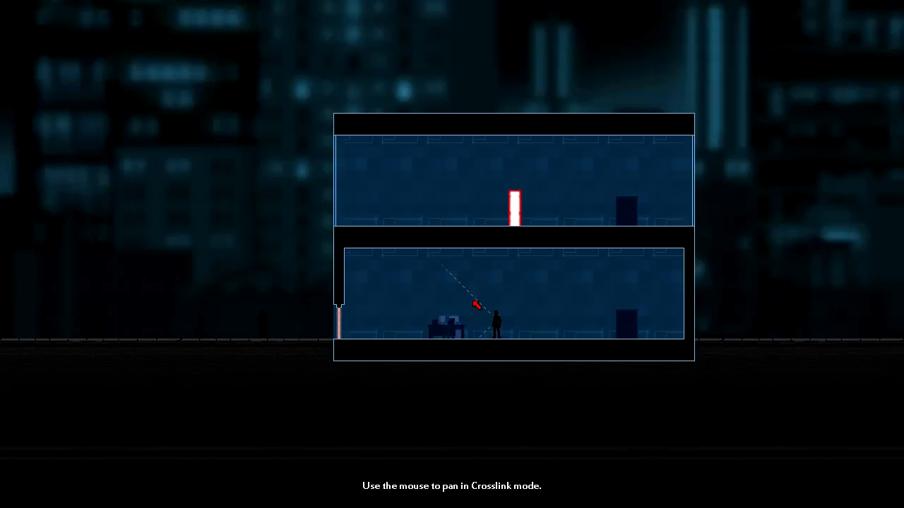